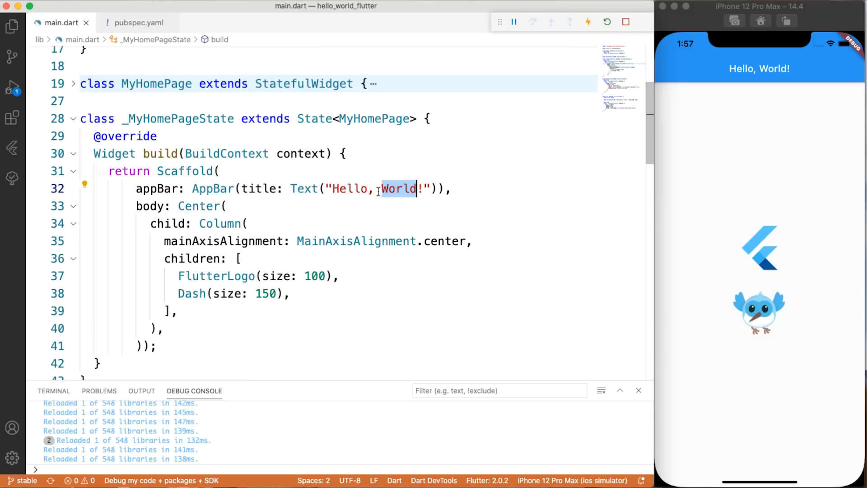
Change the AppBar title to "Hello, Flutter!", hot reload, and swap Column for Row
{"action": "type", "text": "Flutter"}
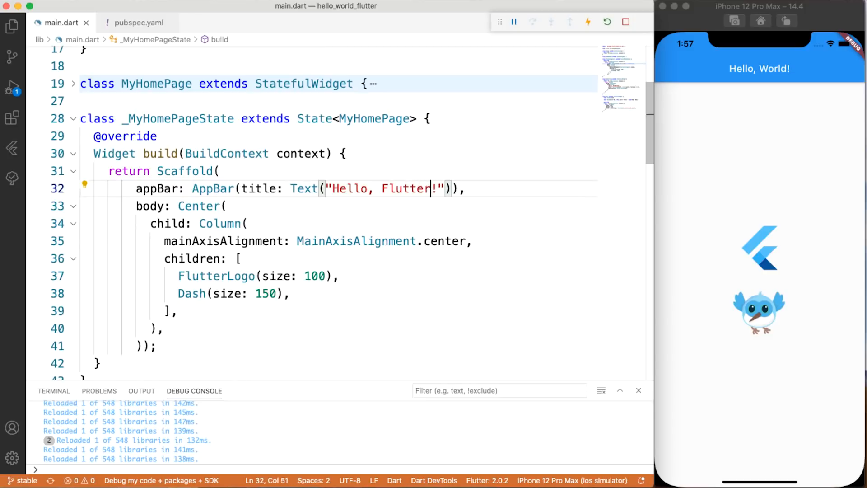
{"action": "left_click", "coordinate": [588, 22]}
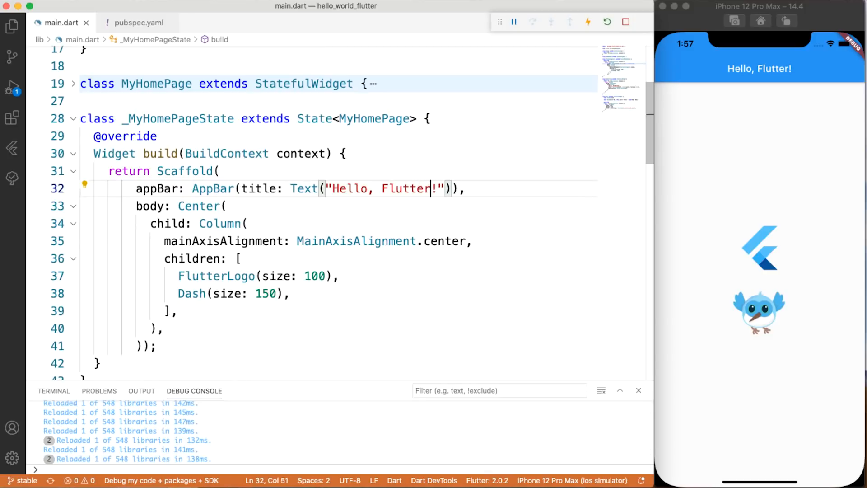
{"action": "type", "text": "Row"}
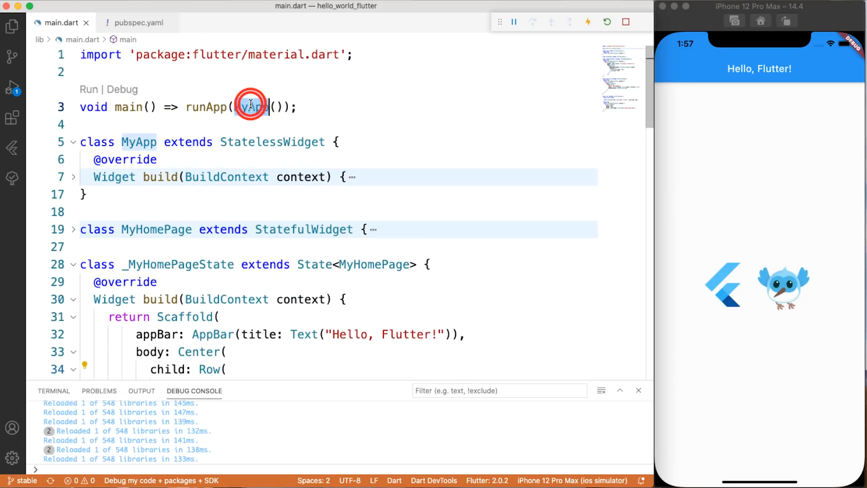
Make runApp() launch MyOtherApp instead of MyApp in main.dart
{"action": "type", "text": "MyOtherApp"}
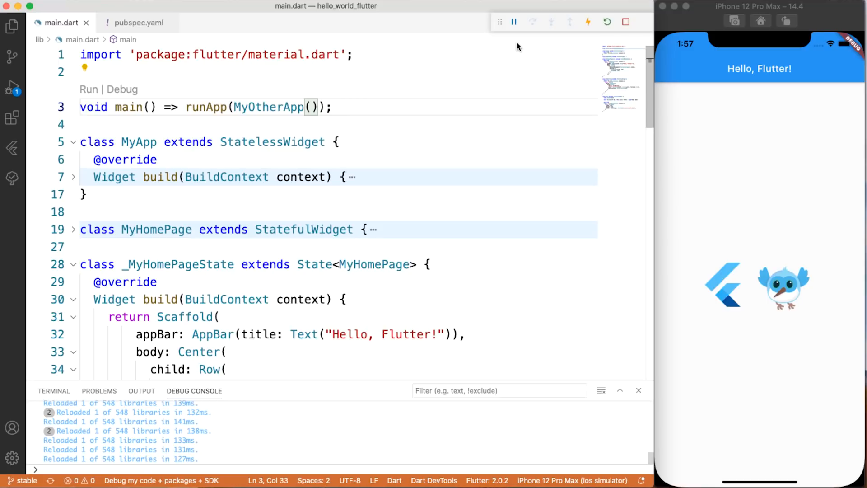
Hot restart so the simulator shows "Hello, Hot Reload." from MyOtherApp
{"action": "left_click", "coordinate": [604, 22]}
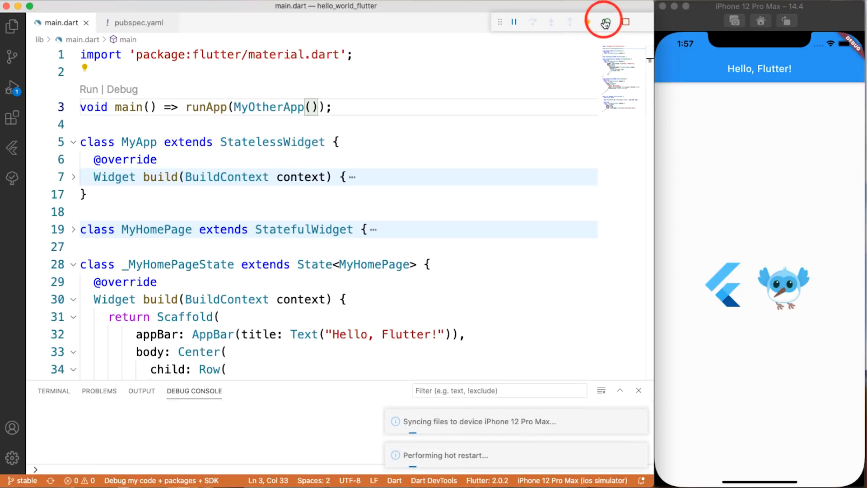
{"action": "left_click", "coordinate": [604, 22]}
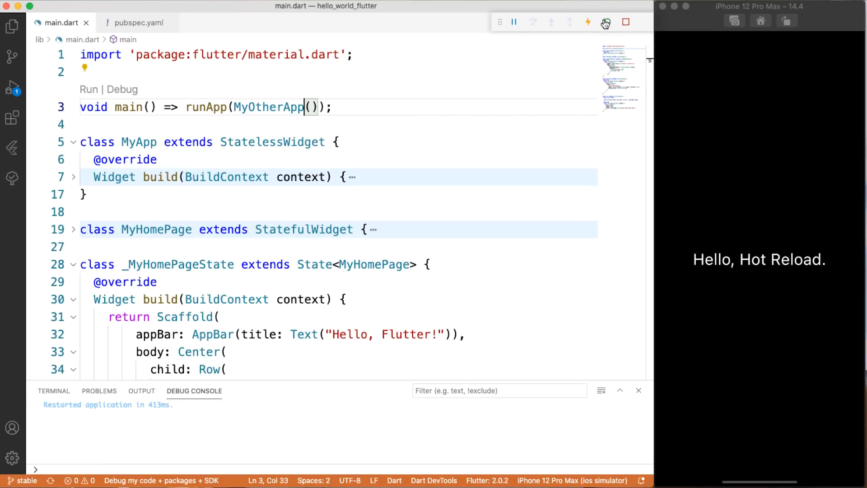